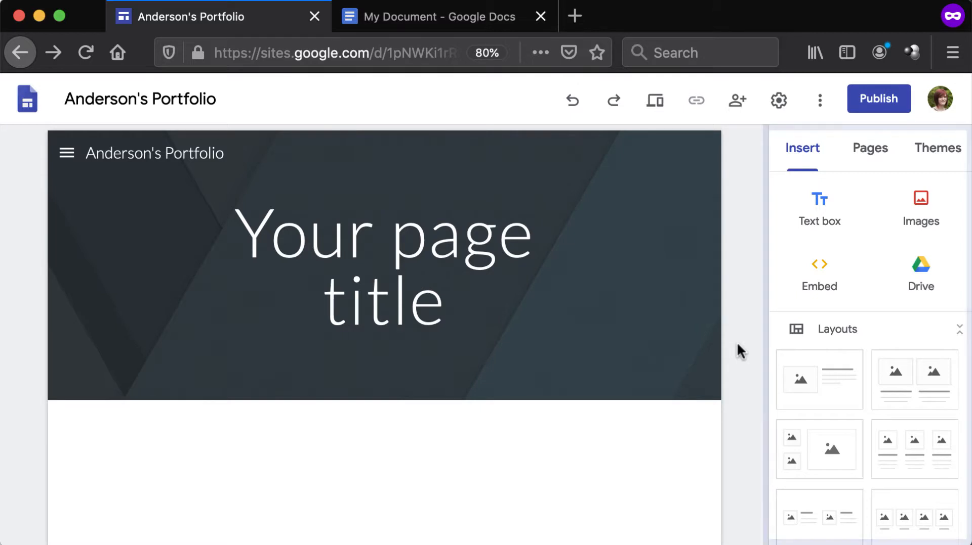
- Open the quick insert wheel on the empty page body below the title
left_click(819, 210)
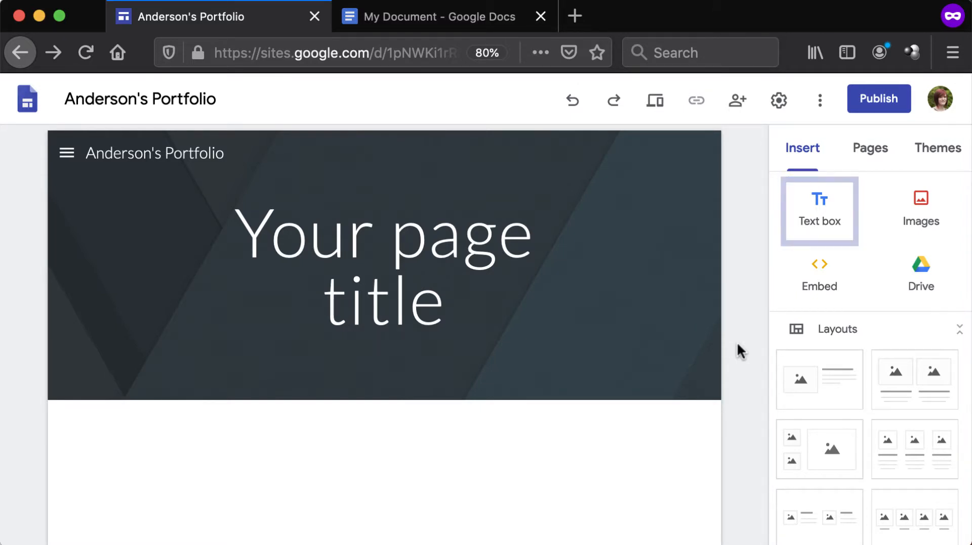
mouse_move(719, 362)
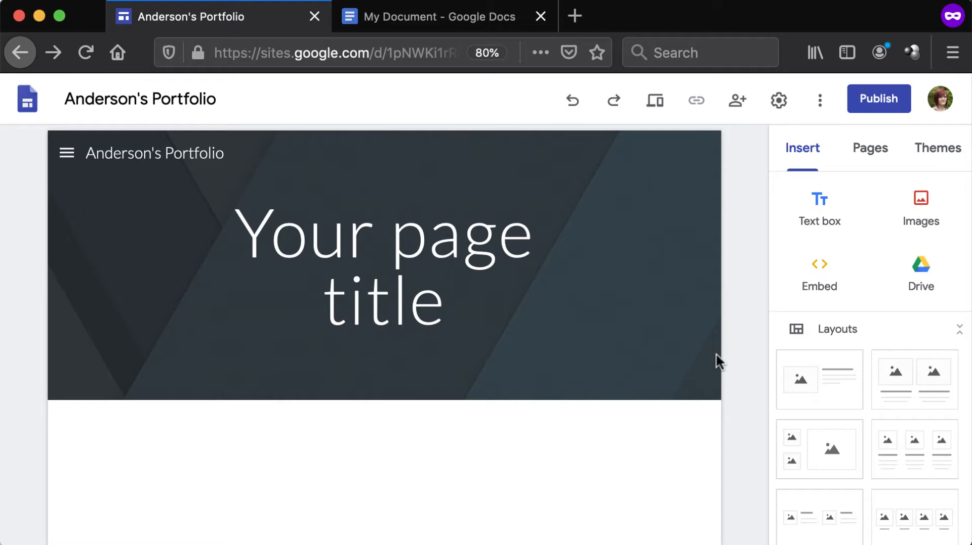
left_click(384, 458)
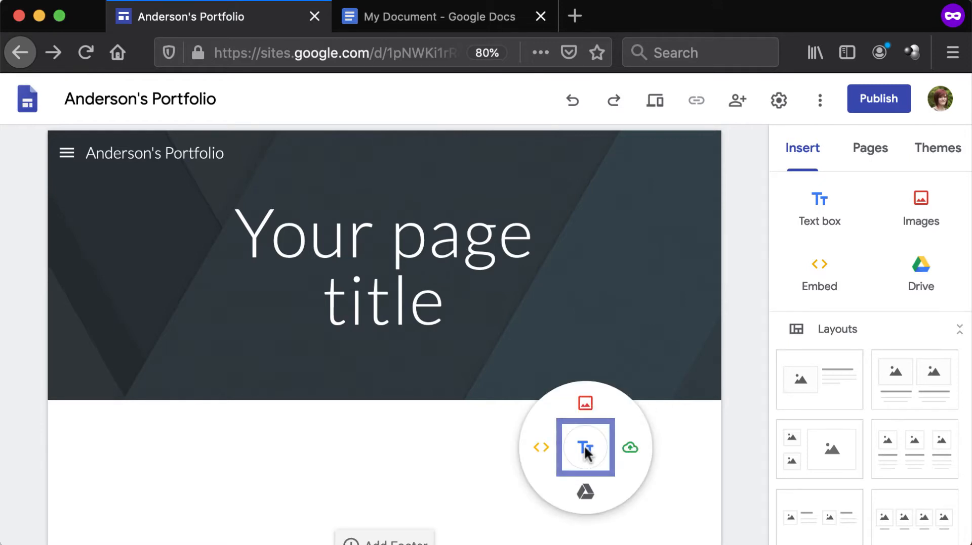
- Insert a text box reading 'Welcome to my site!' in the page body
left_click(584, 448)
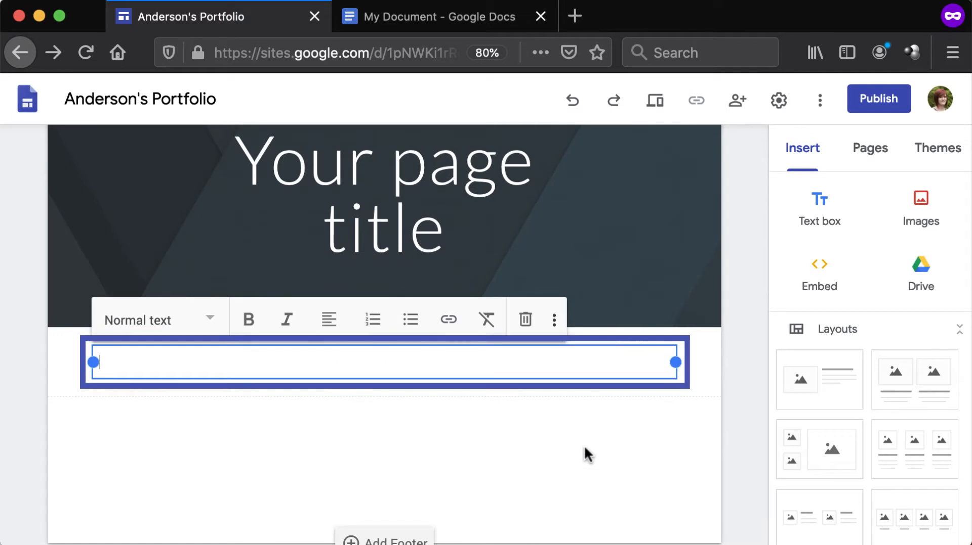
type("W")
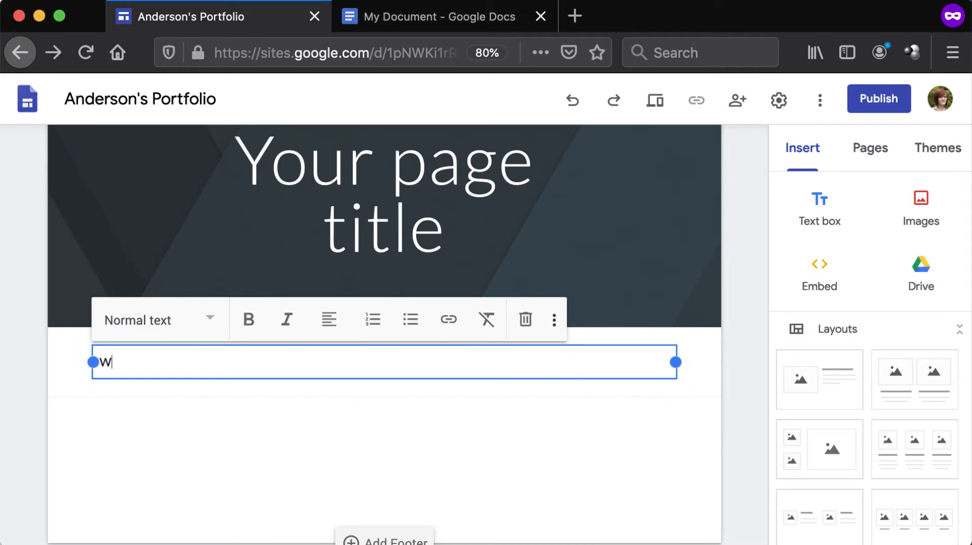
type("elcome to my sit")
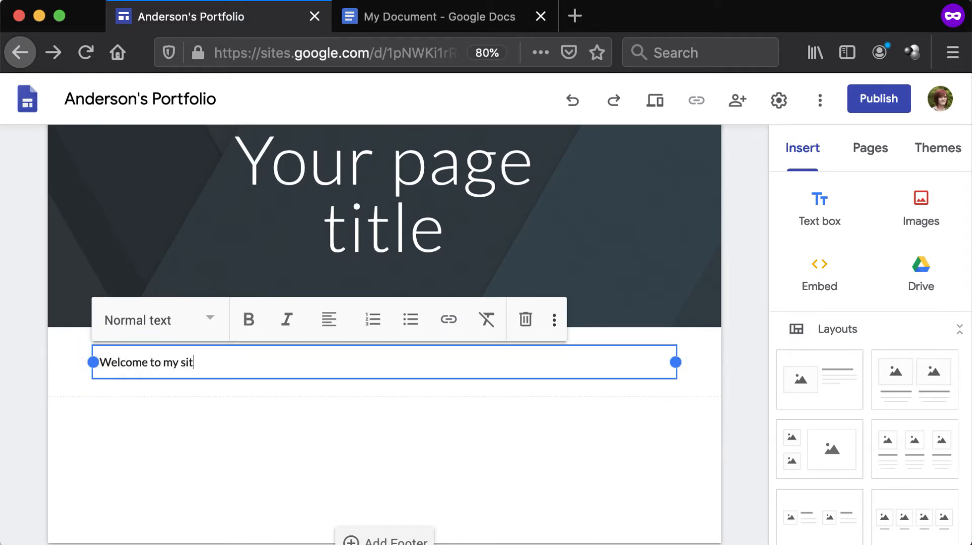
type("e!")
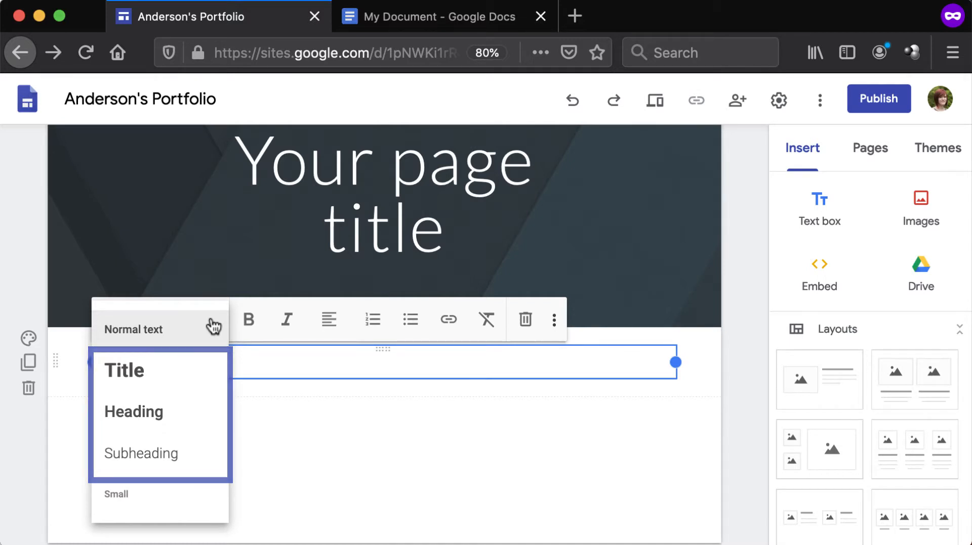
mouse_move(159, 329)
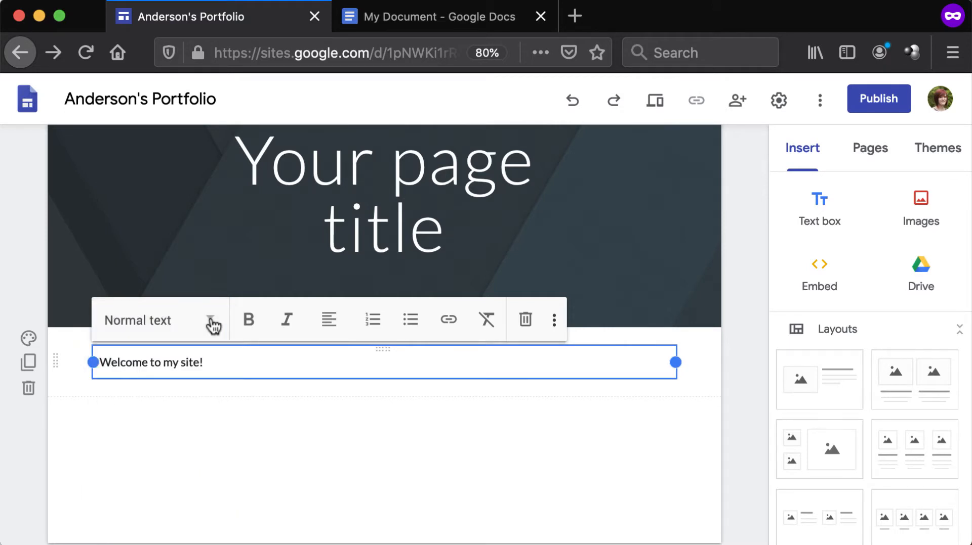
left_click(248, 320)
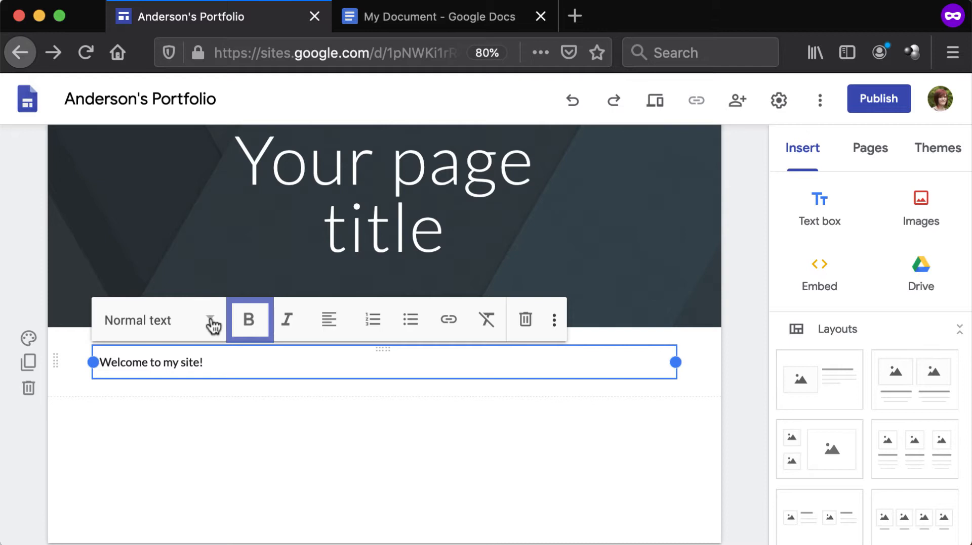
left_click(329, 320)
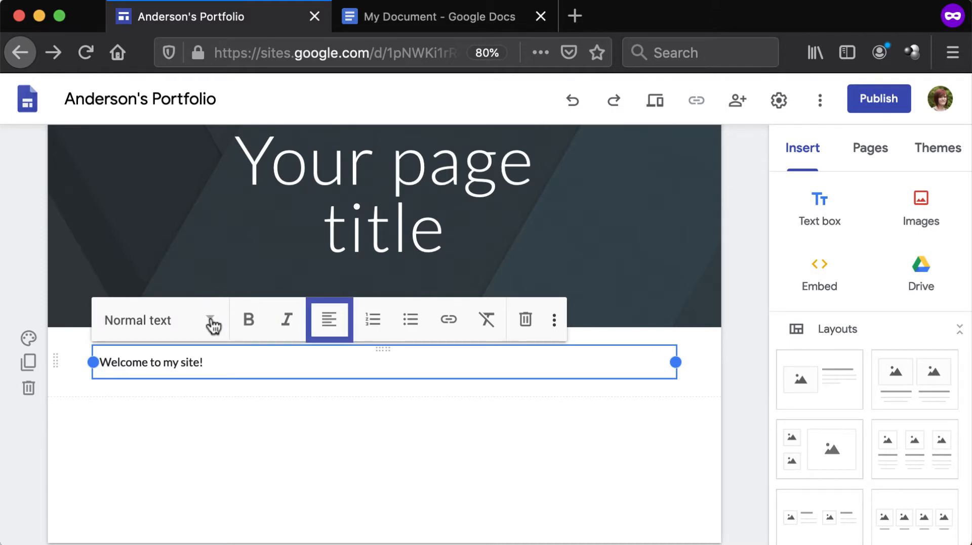
left_click(411, 320)
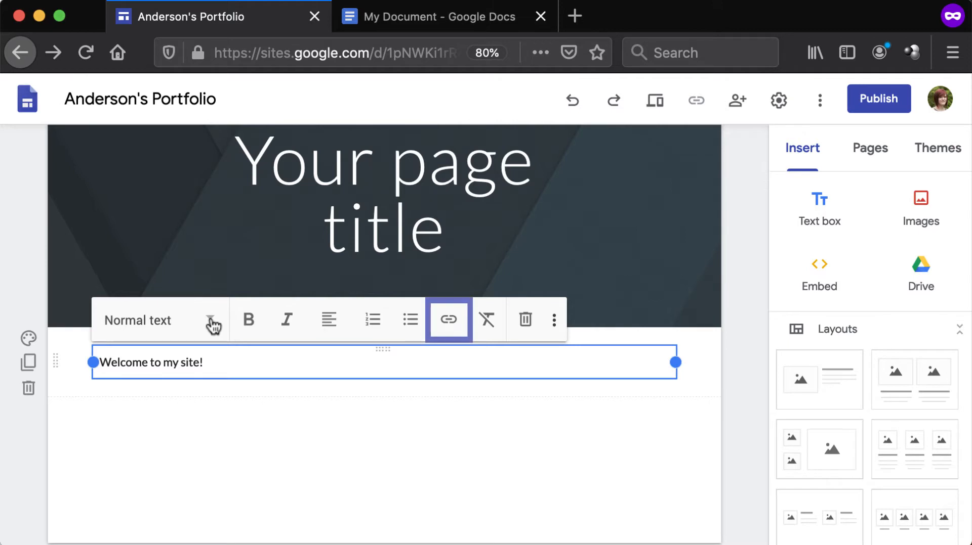
mouse_move(448, 320)
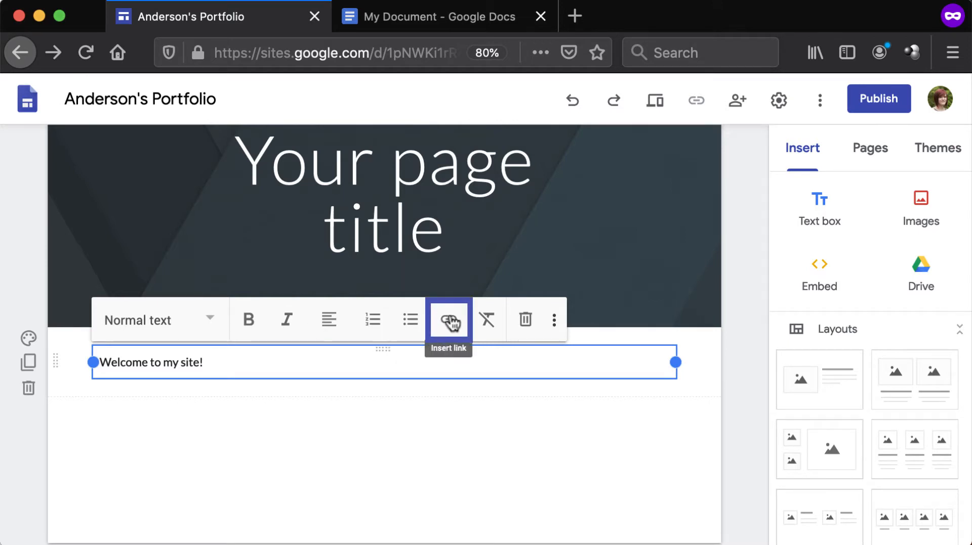
left_click(447, 319)
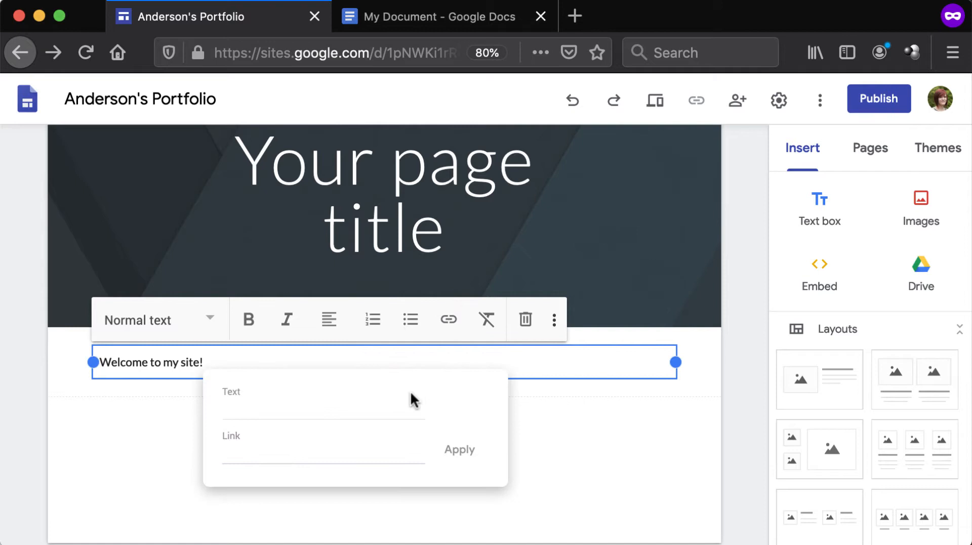
type("Pacific Lu")
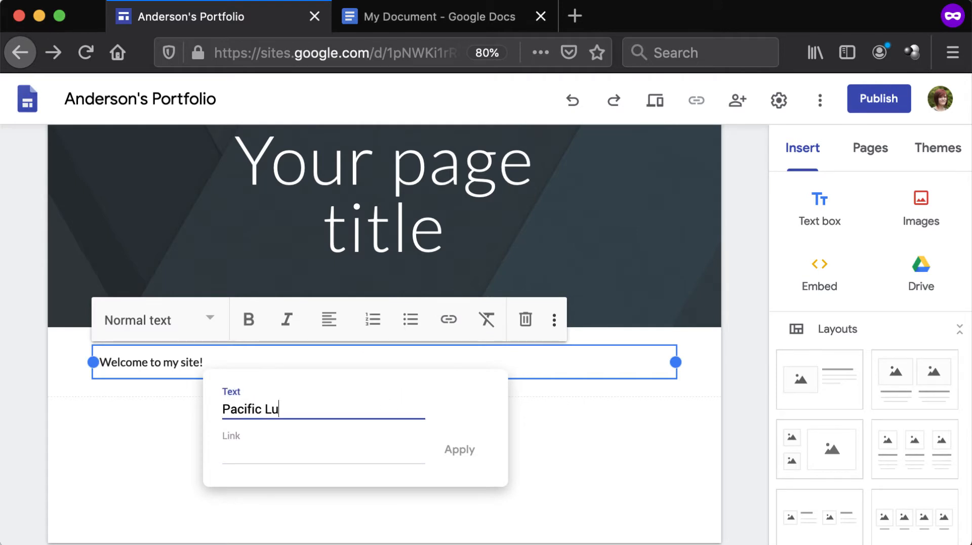
type("theran University Websi")
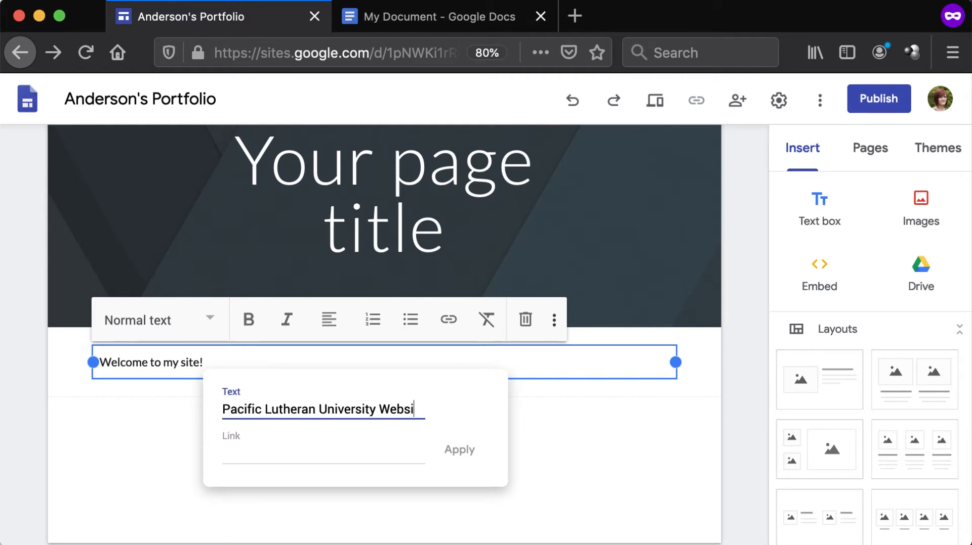
left_click(322, 450)
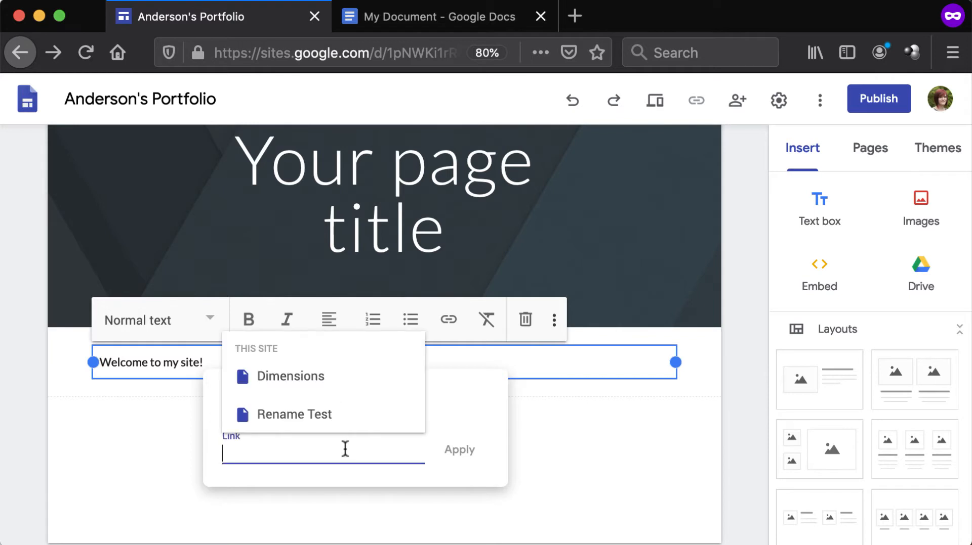
type("https://")
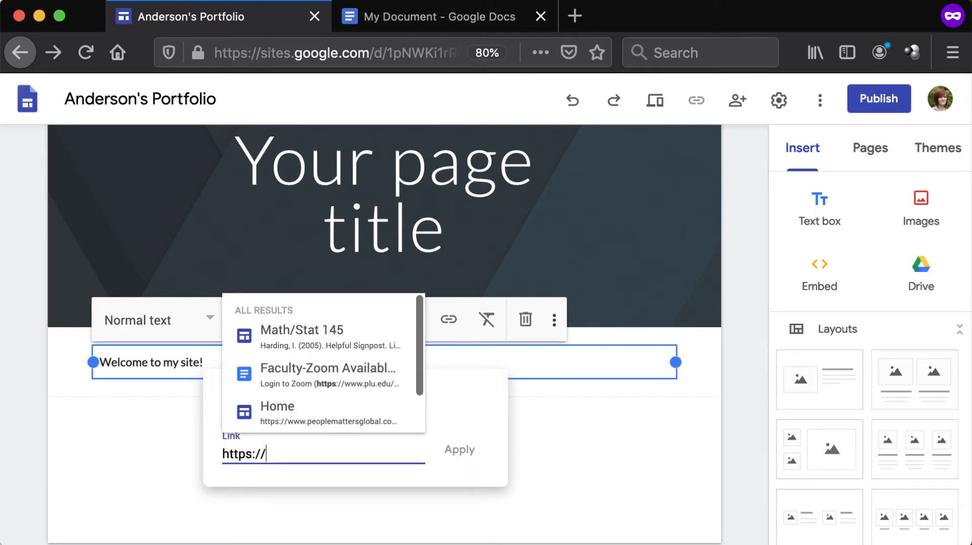
type("www.plu.edu/")
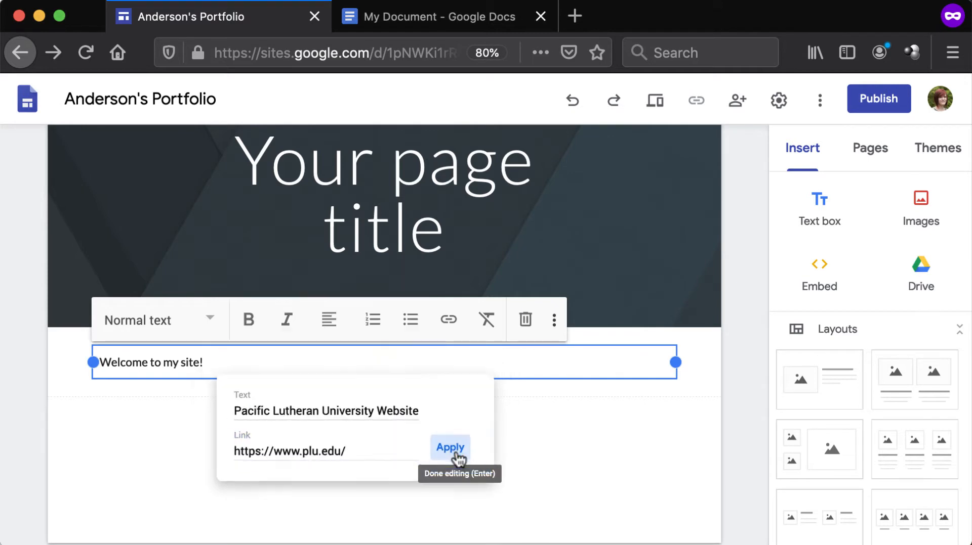
left_click(449, 448)
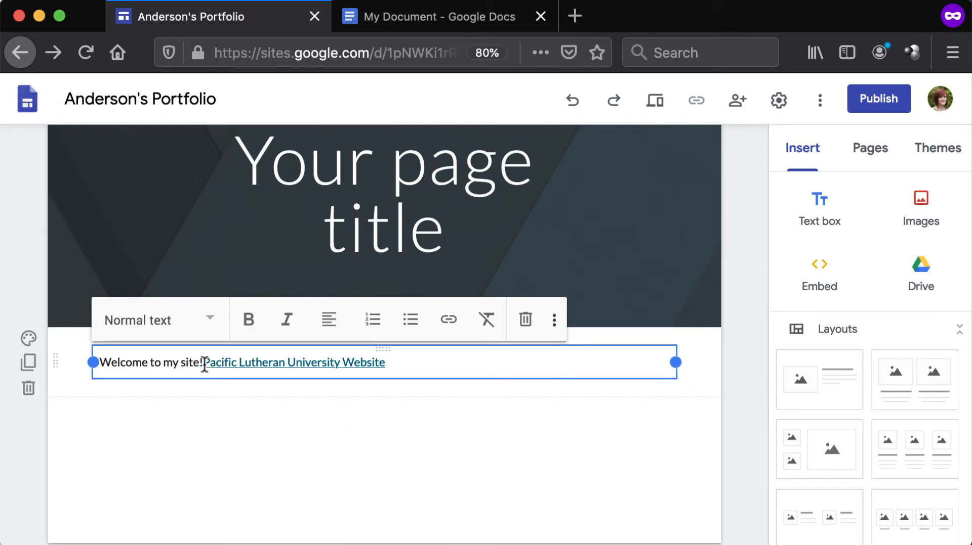
left_click(295, 363)
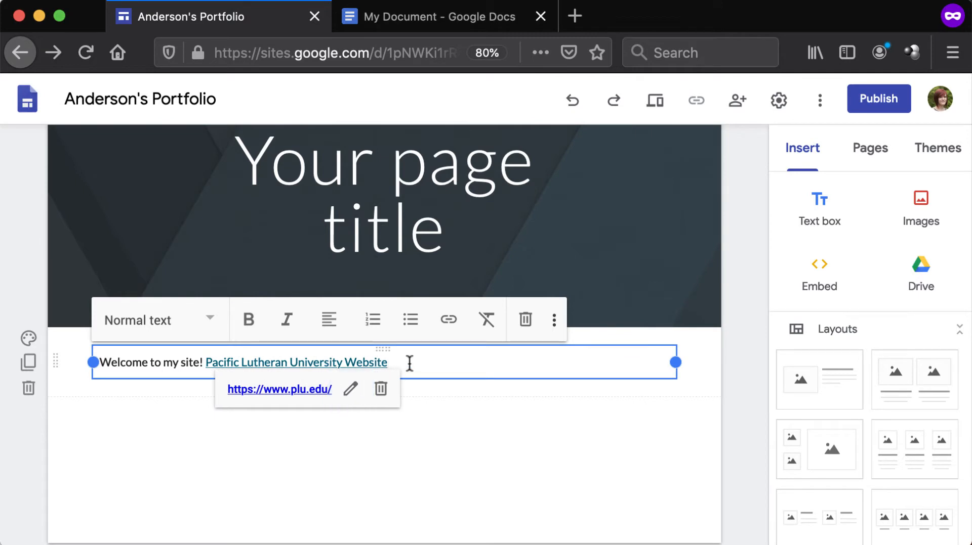
mouse_move(380, 389)
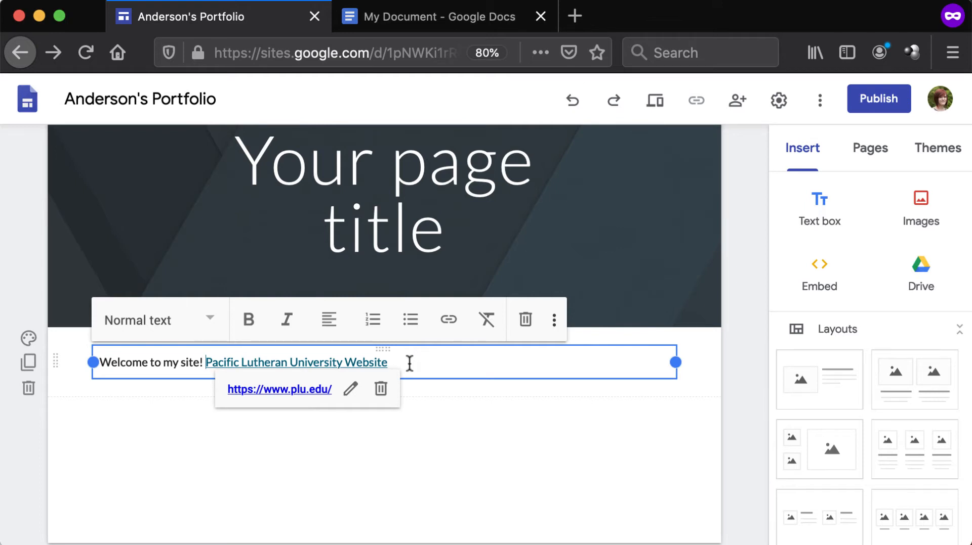
mouse_move(389, 24)
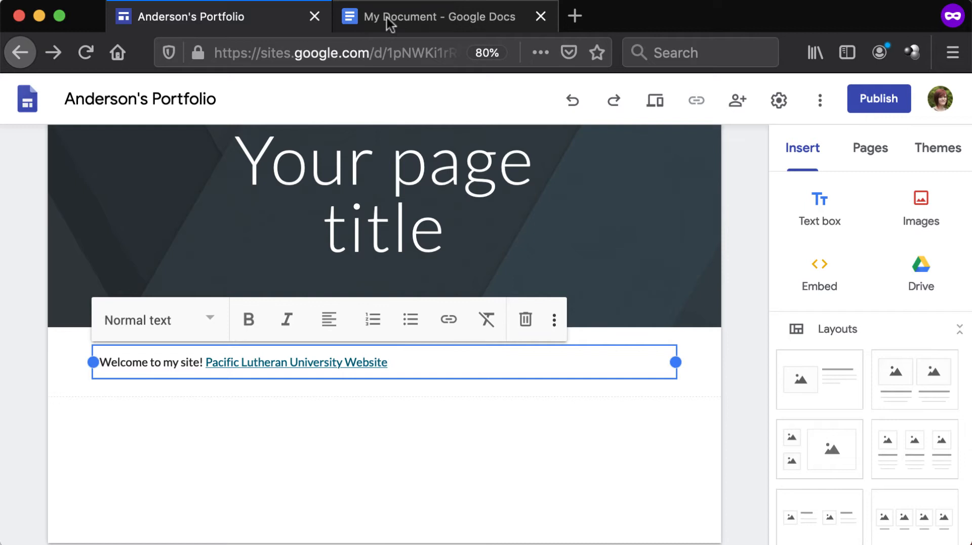
- Select the entire bold Lorem ipsum paragraph in the Google Docs tab
left_click(436, 16)
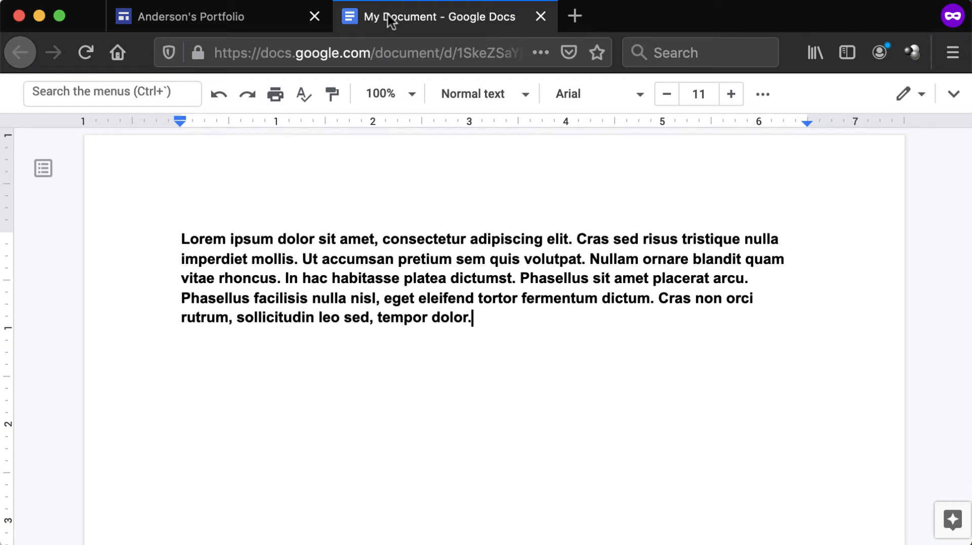
key("ctrl+a")
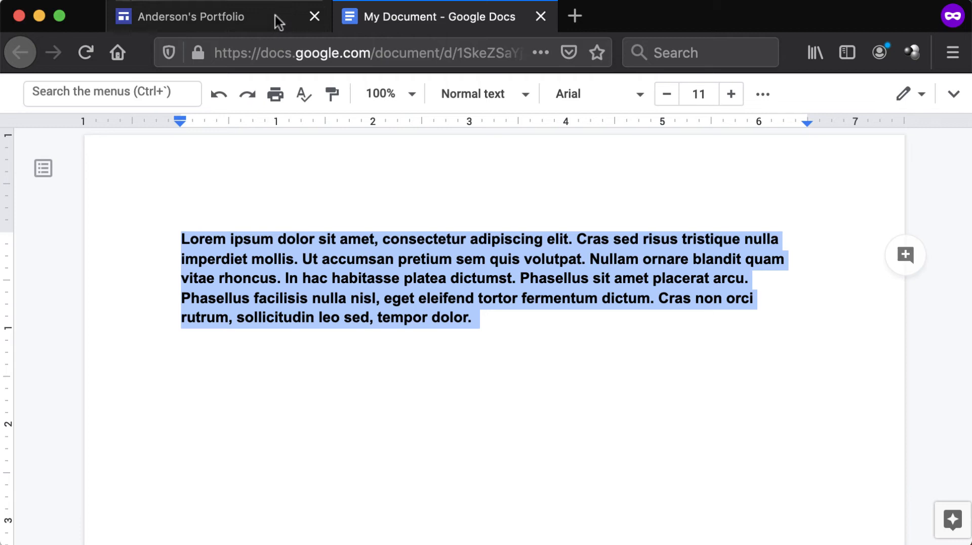
- Paste the Lorem ipsum paragraph below the link and clear its bold and underline formatting
left_click(194, 16)
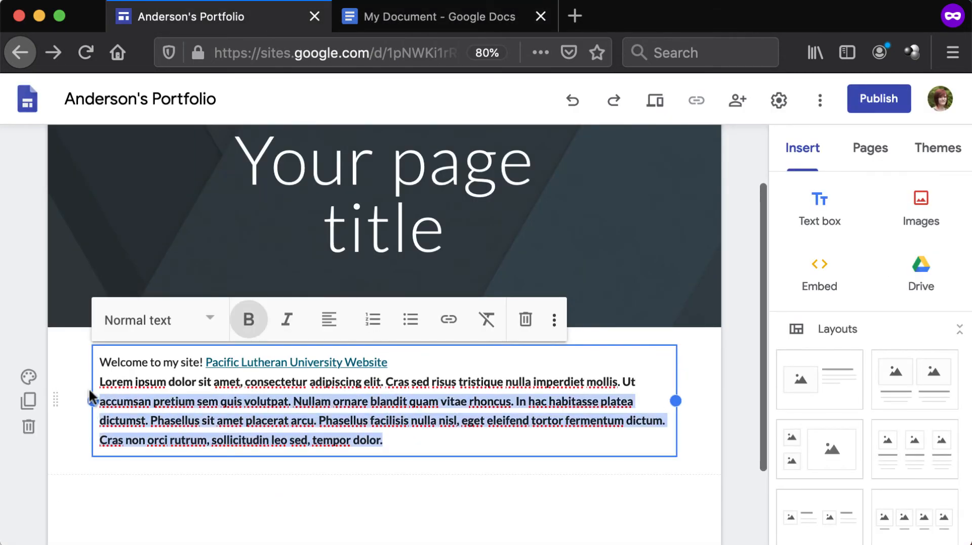
left_click(486, 320)
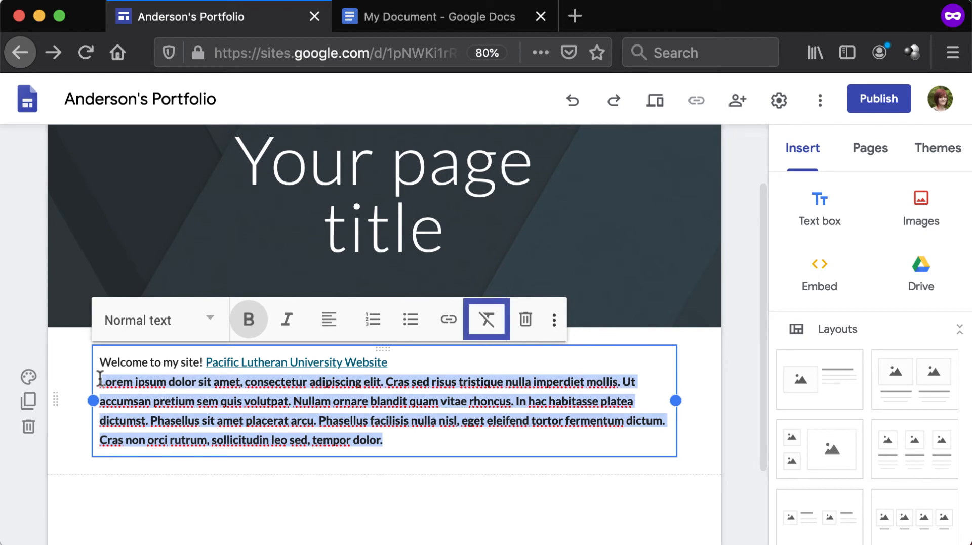
mouse_move(372, 325)
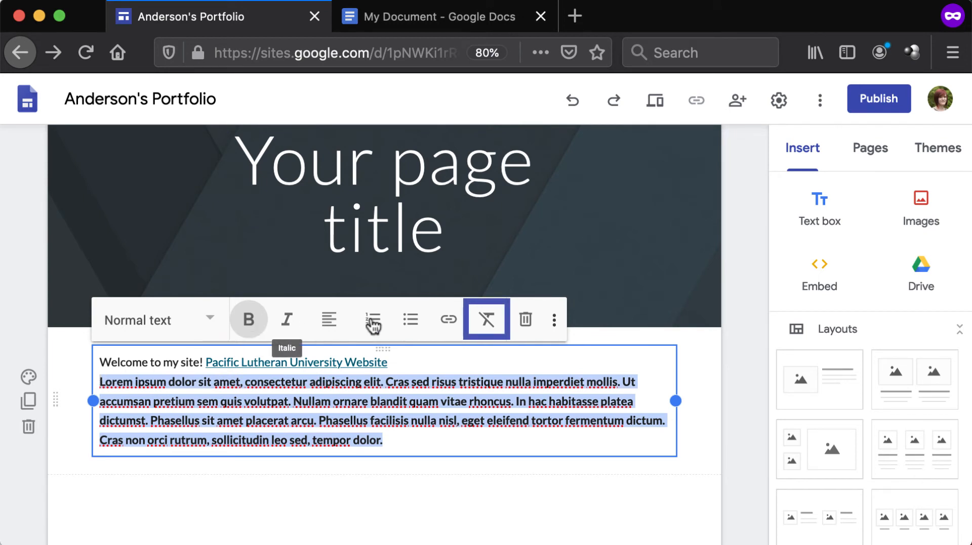
left_click(486, 319)
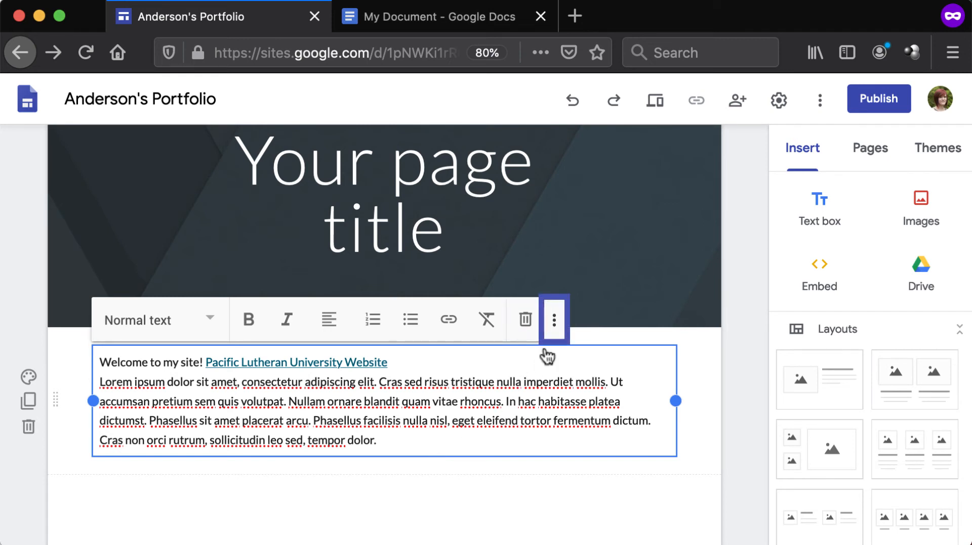
left_click(554, 320)
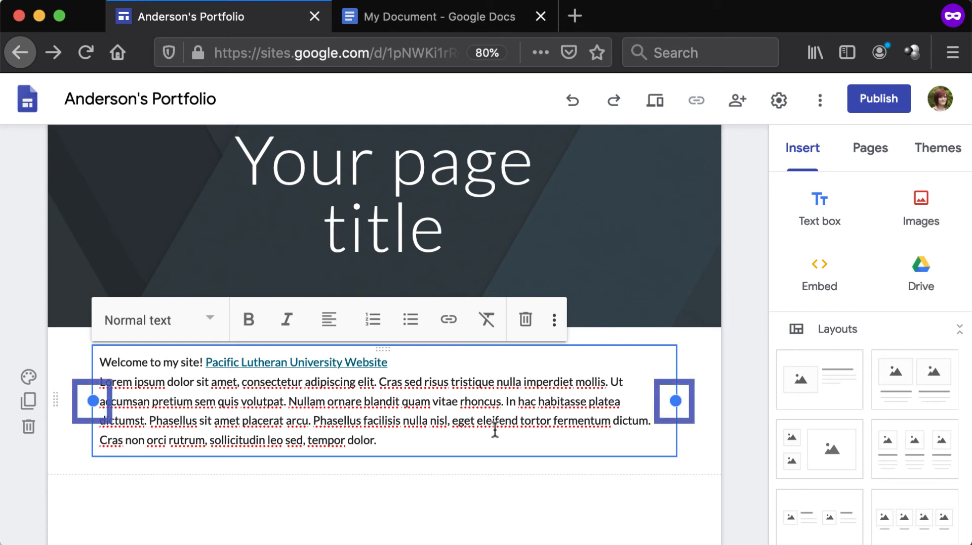
mouse_move(312, 421)
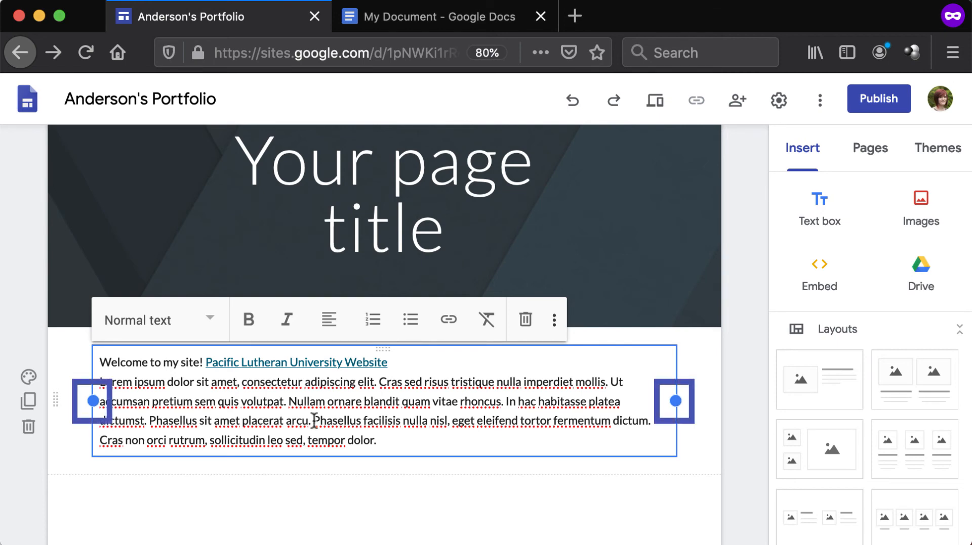